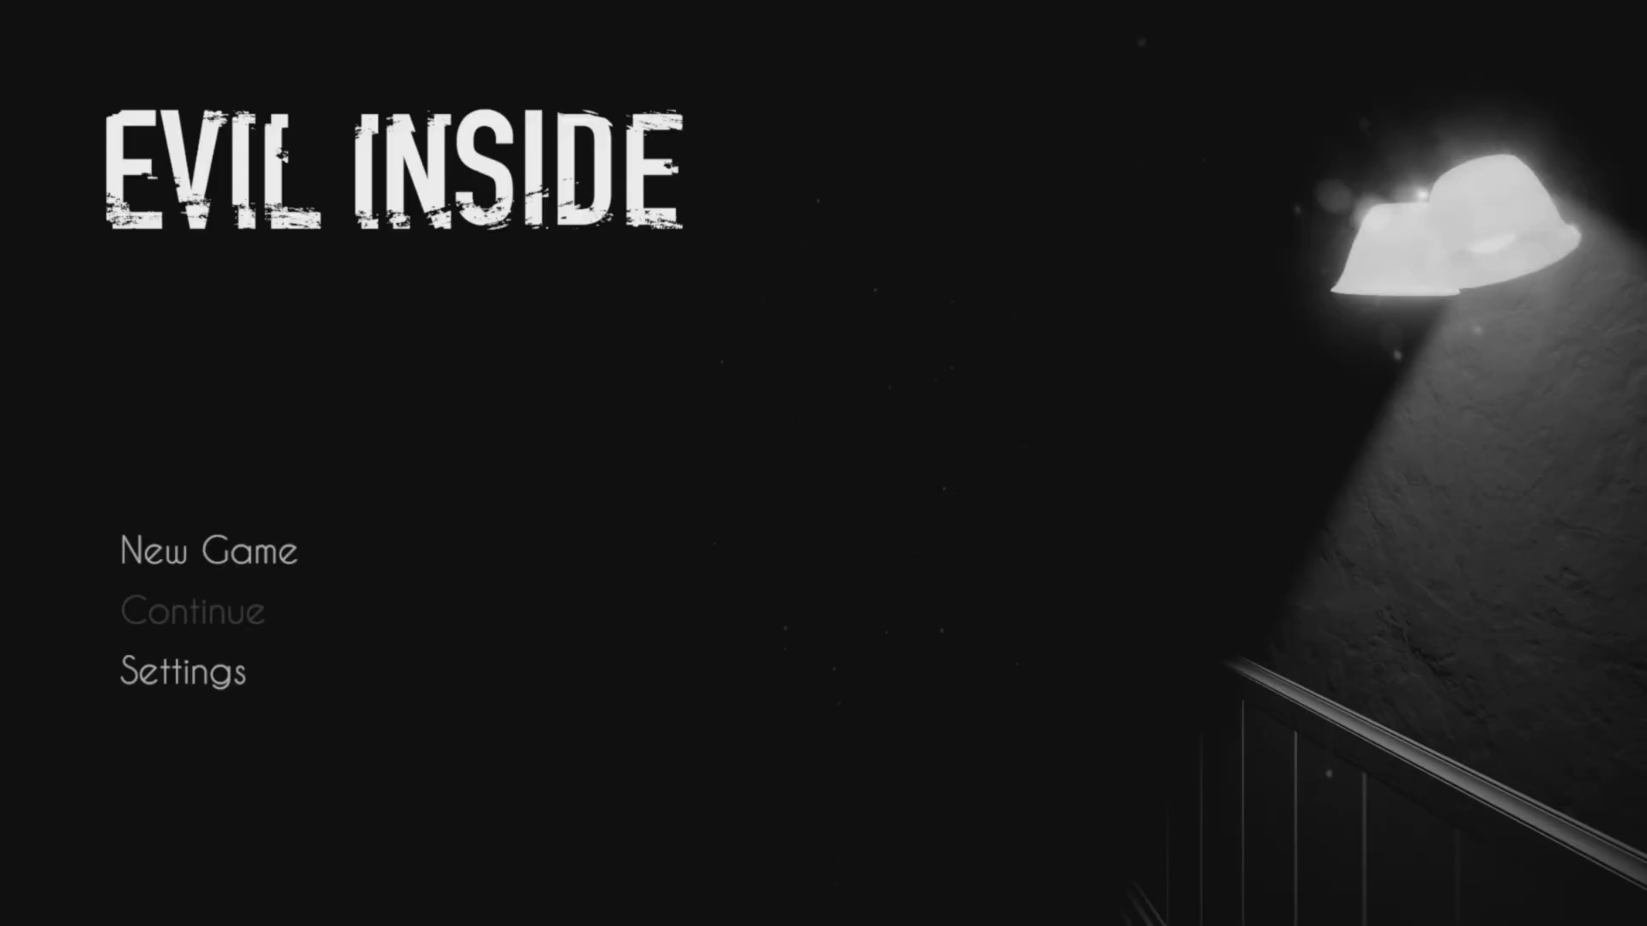
pyautogui.moveTo(193, 612)
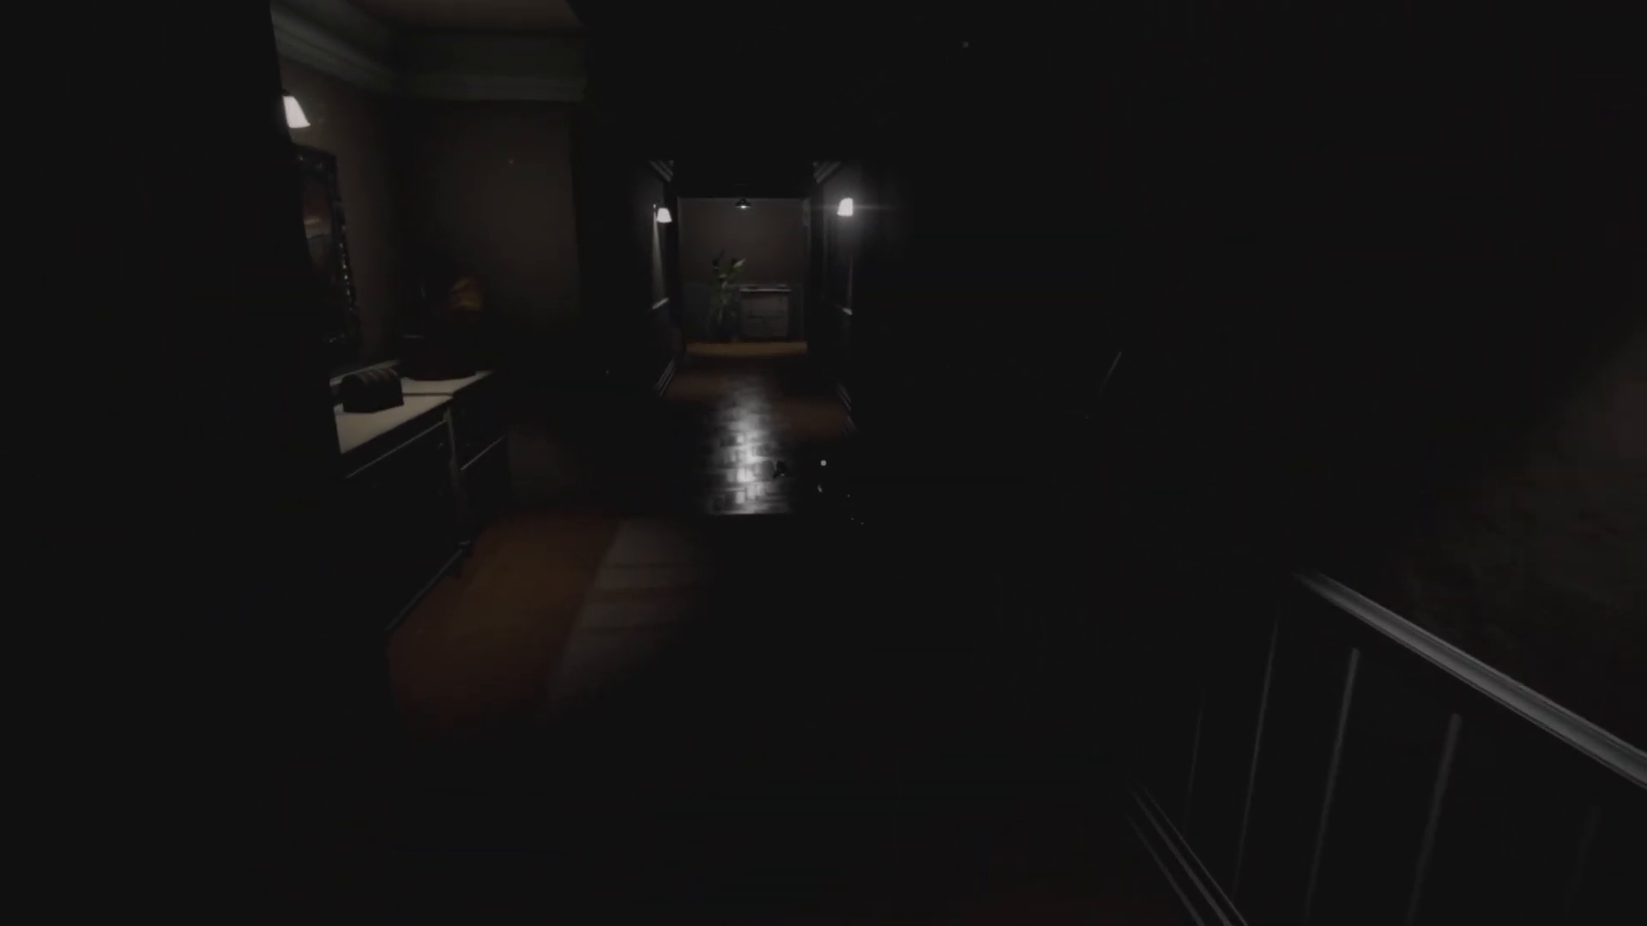
pyautogui.moveTo(823, 463)
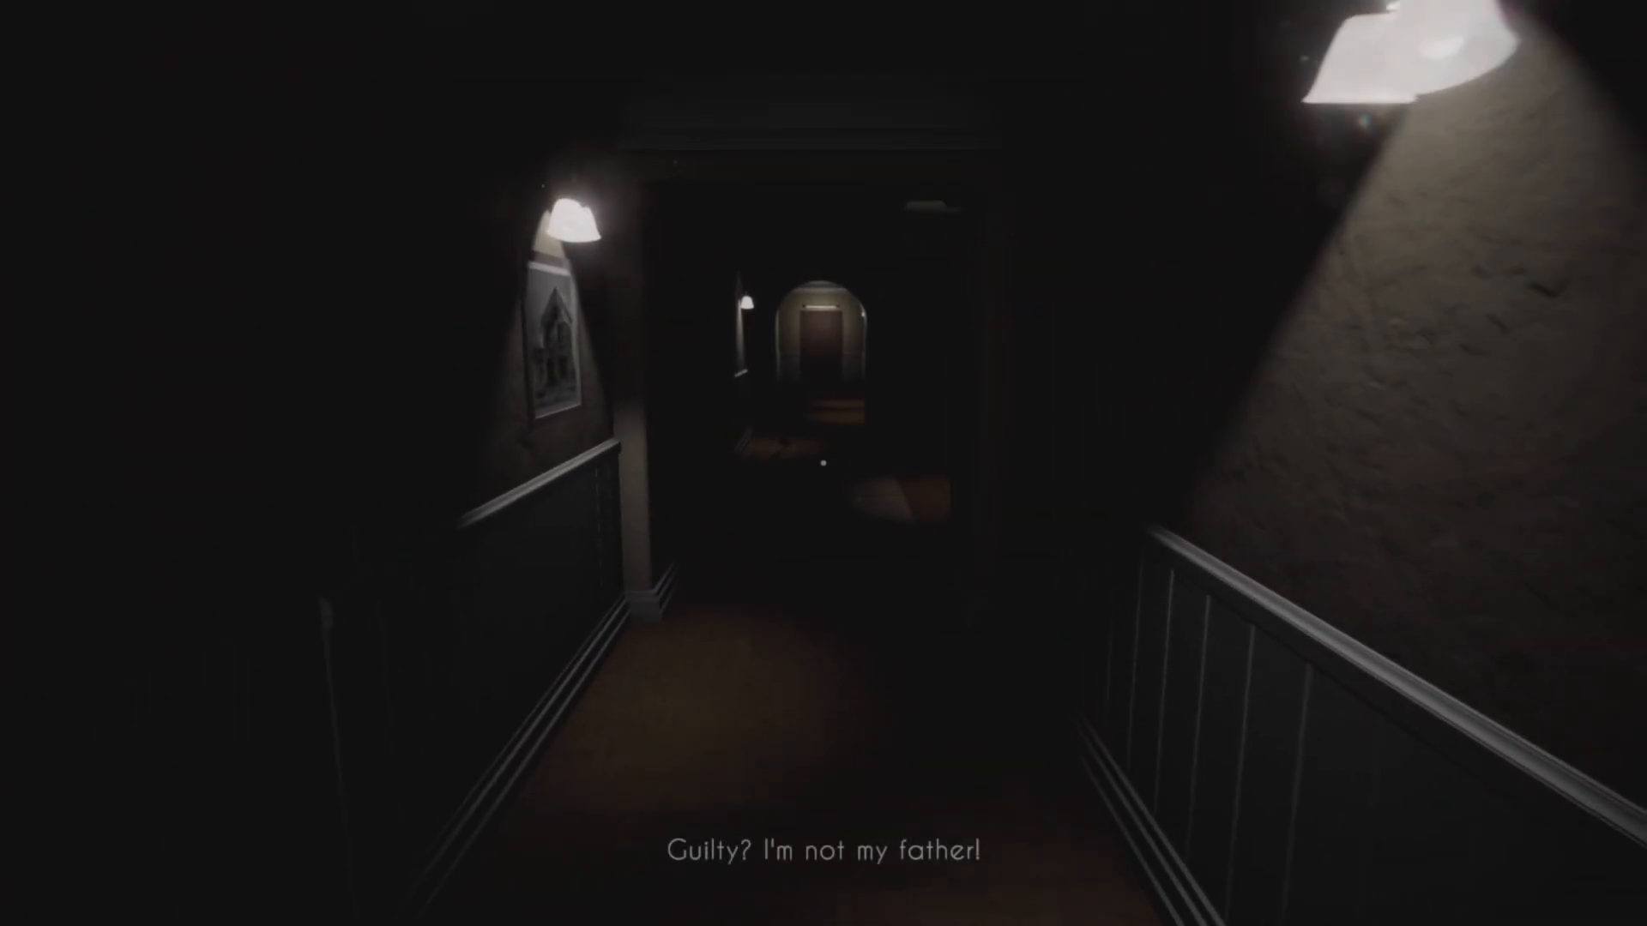
pyautogui.press('Escape')
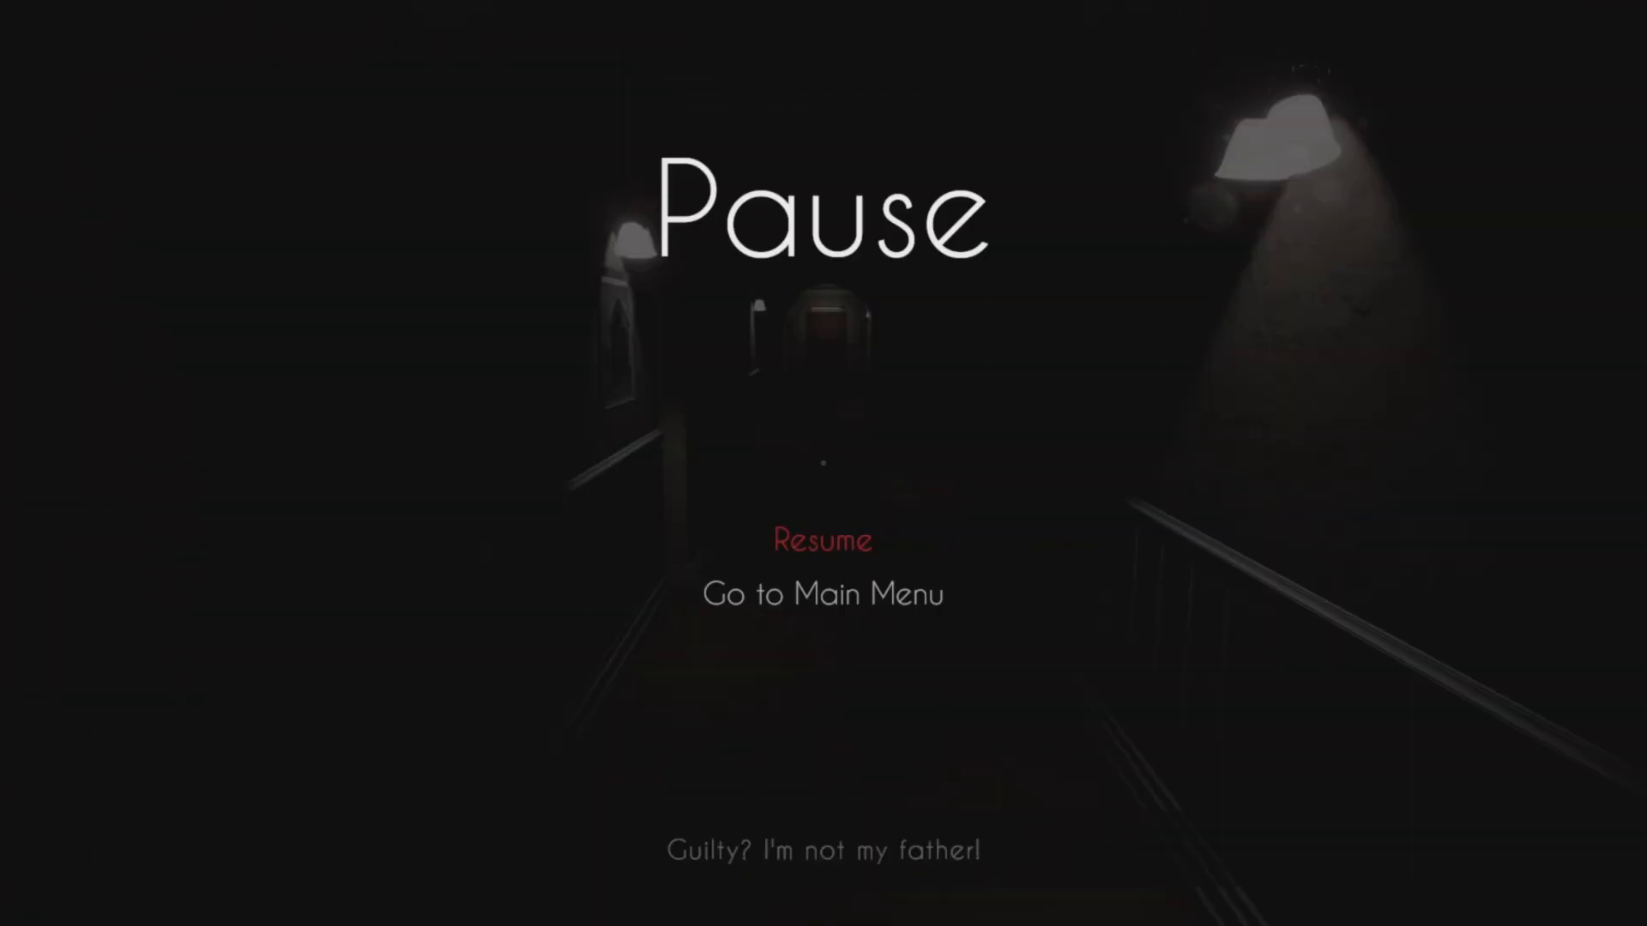
pyautogui.click(822, 539)
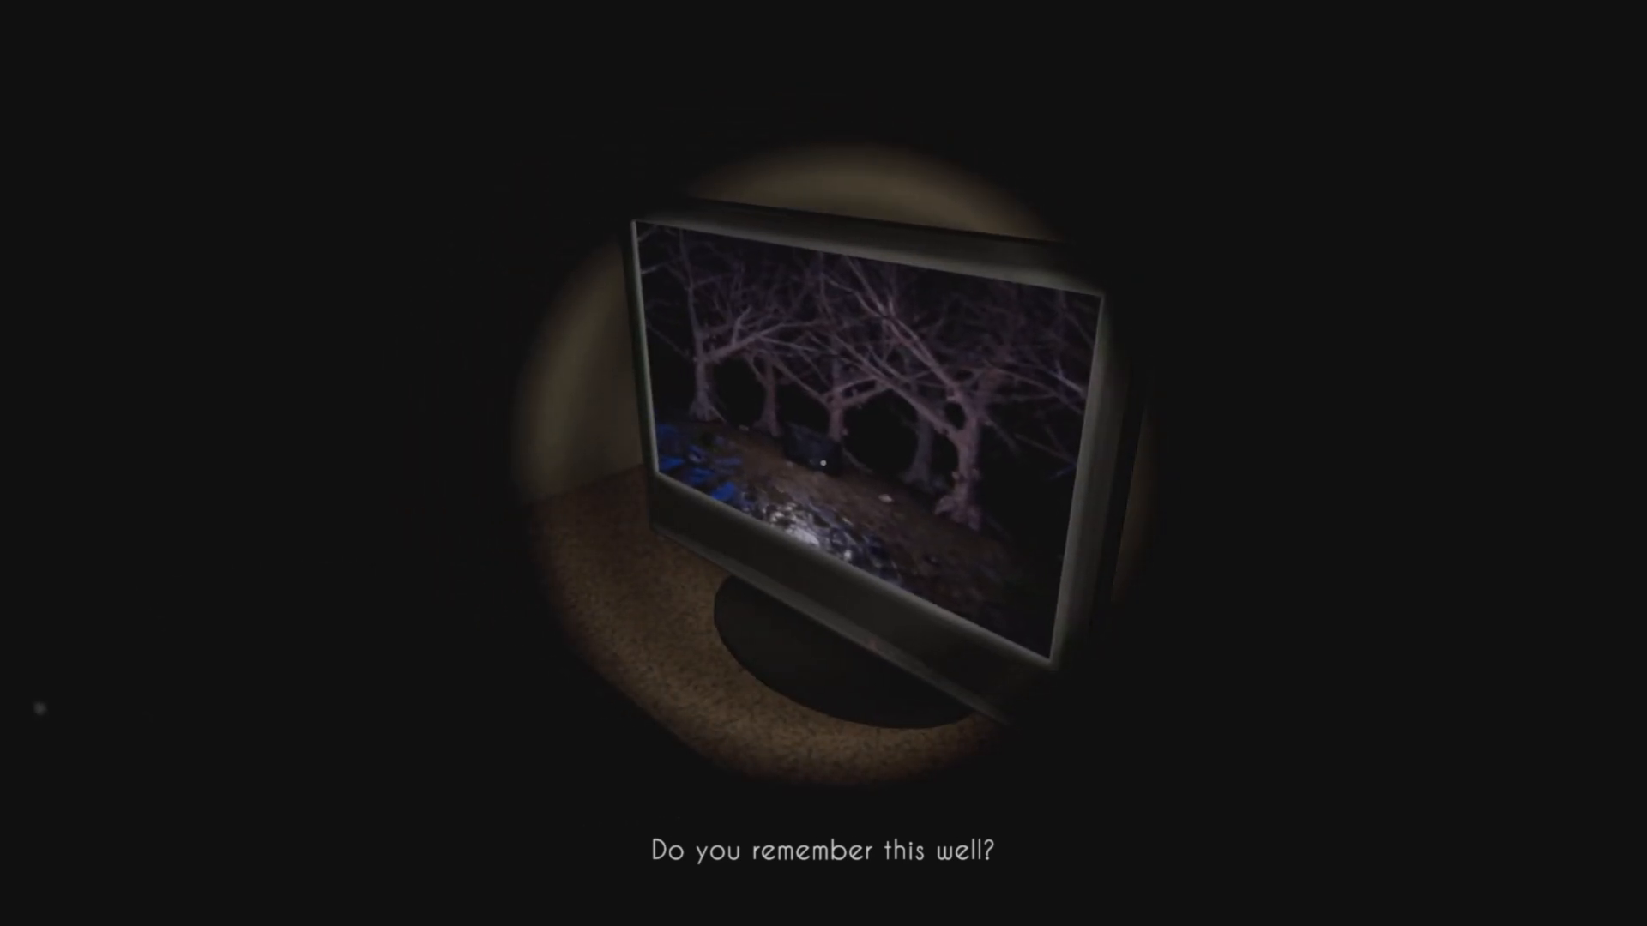
pyautogui.press('Escape')
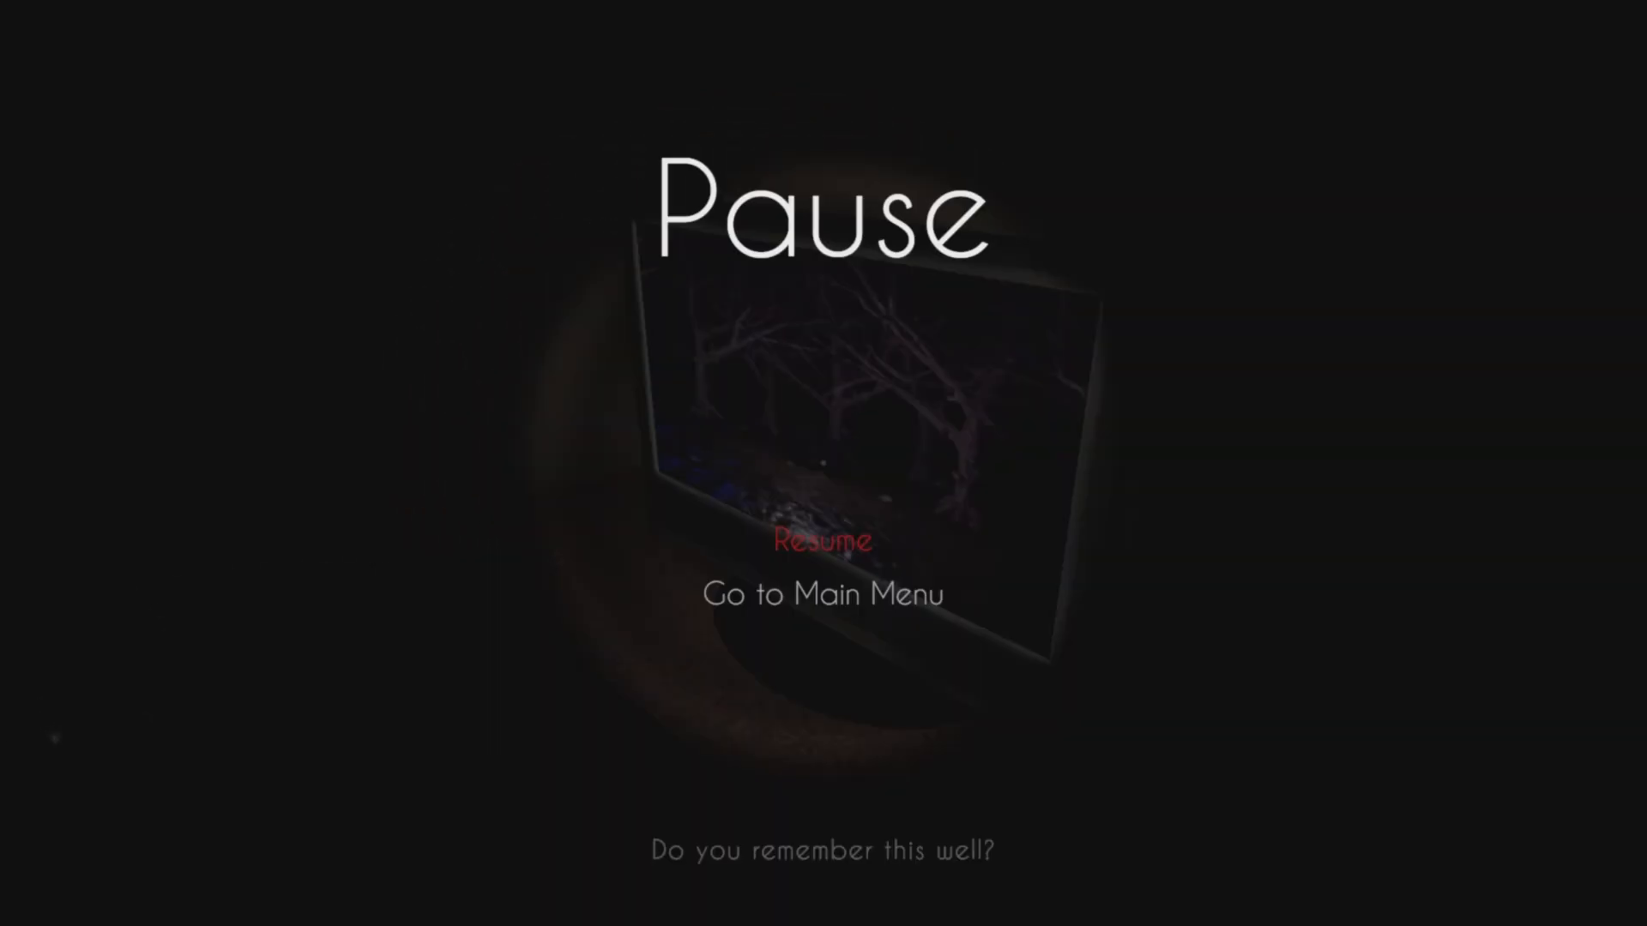
pyautogui.click(822, 541)
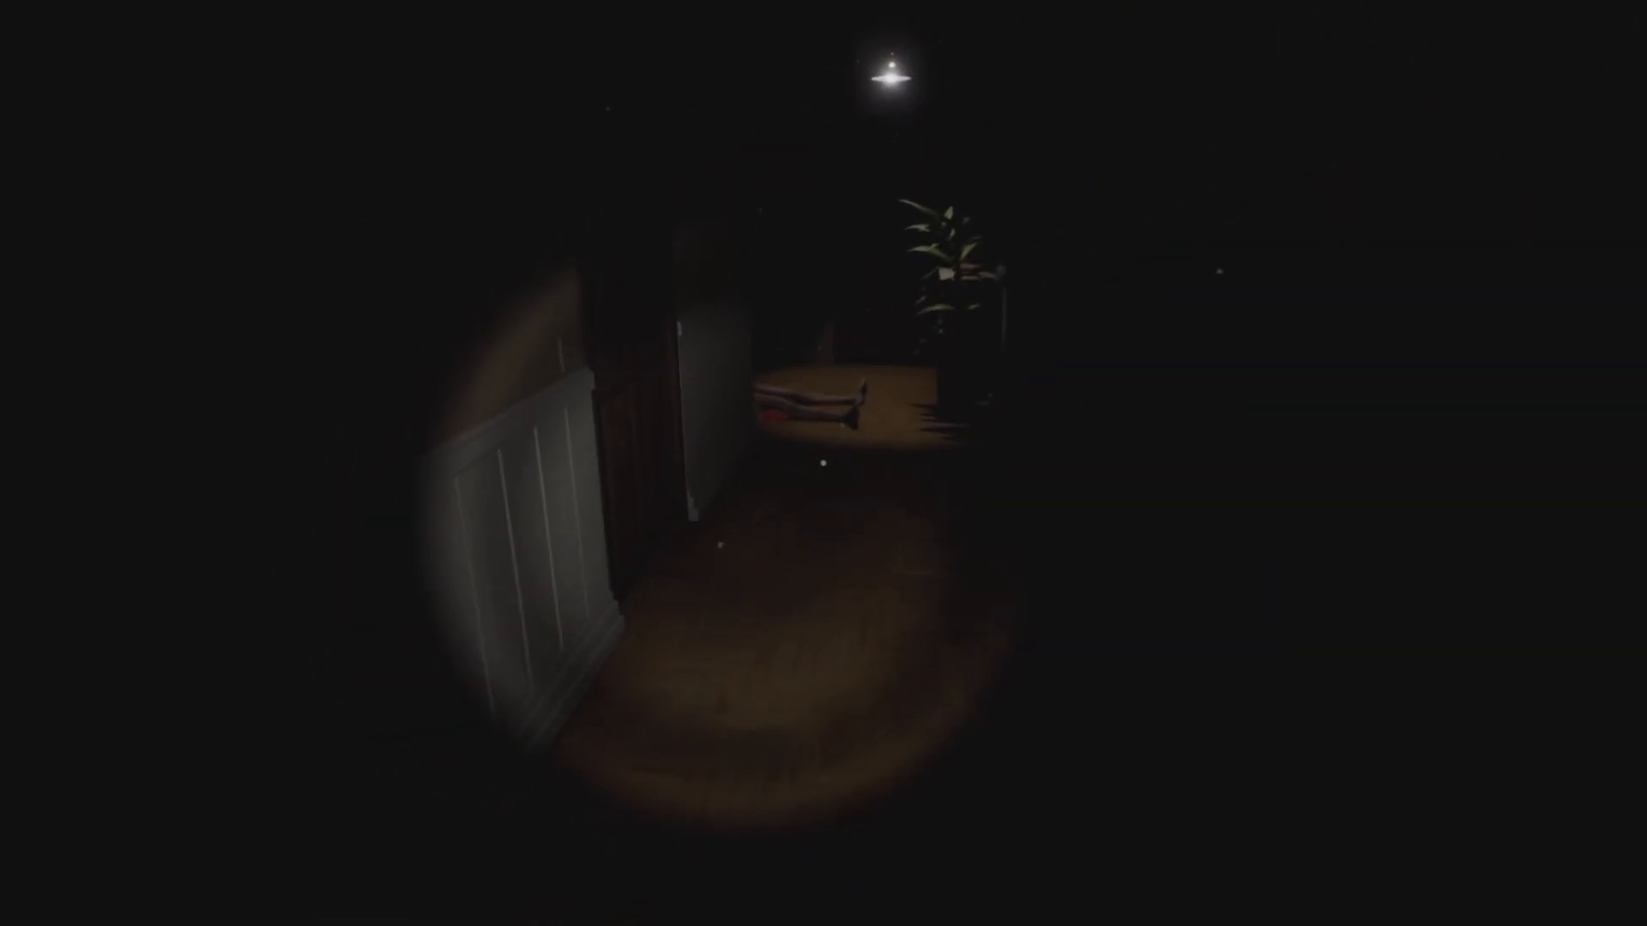